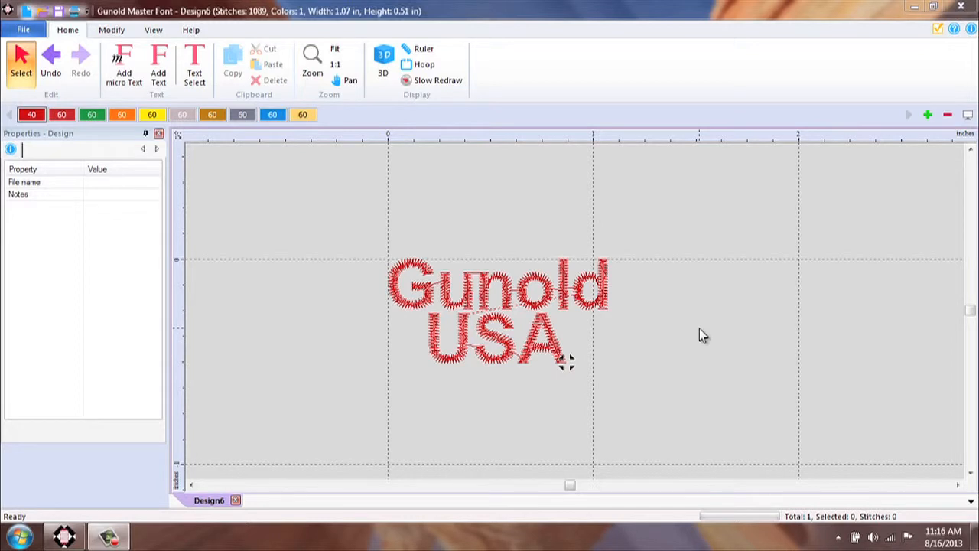
pyautogui.moveTo(546, 260)
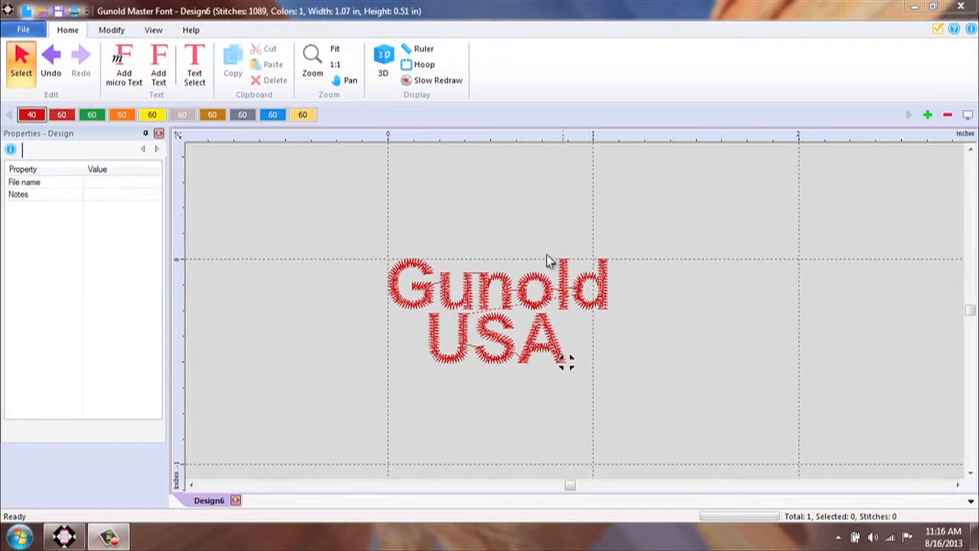
pyautogui.moveTo(554, 237)
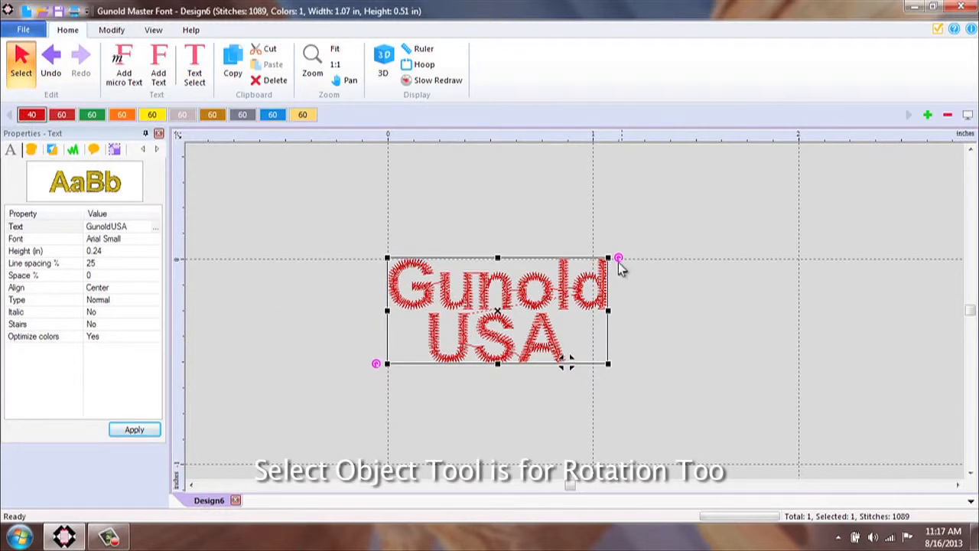
pyautogui.moveTo(626, 268)
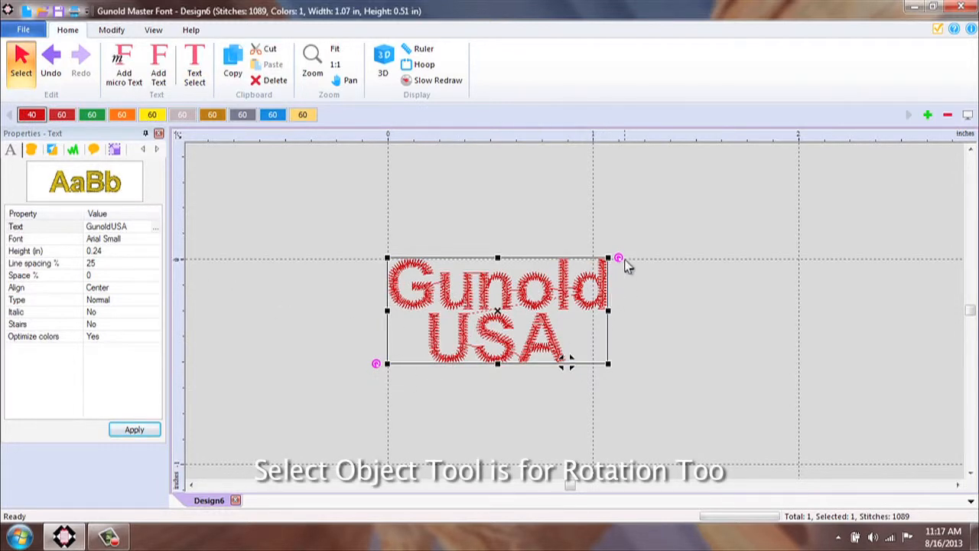
pyautogui.moveTo(628, 283)
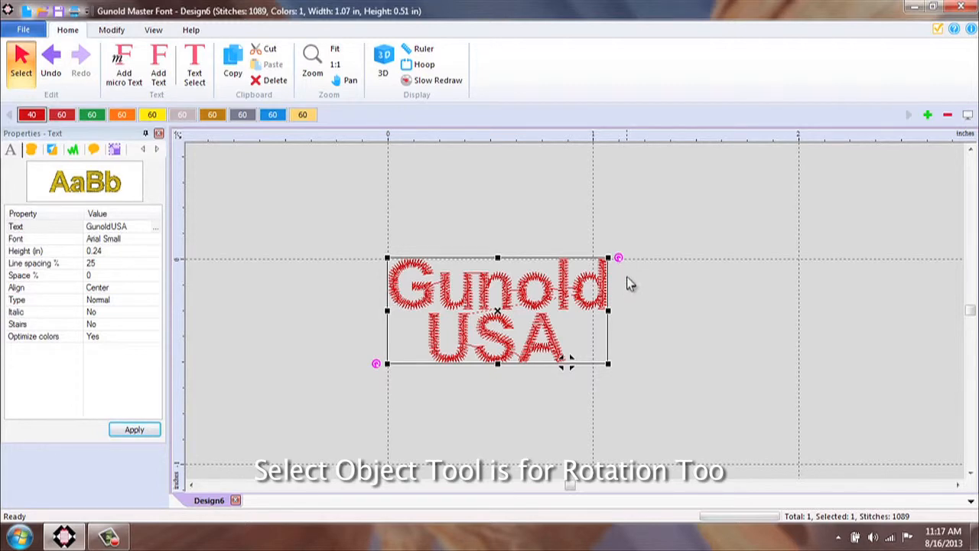
# Step: Drag the rotation handle to tilt the 'Gunold USA' lettering steeply upward to the right
pyautogui.moveTo(618, 257); pyautogui.dragTo(596, 231)
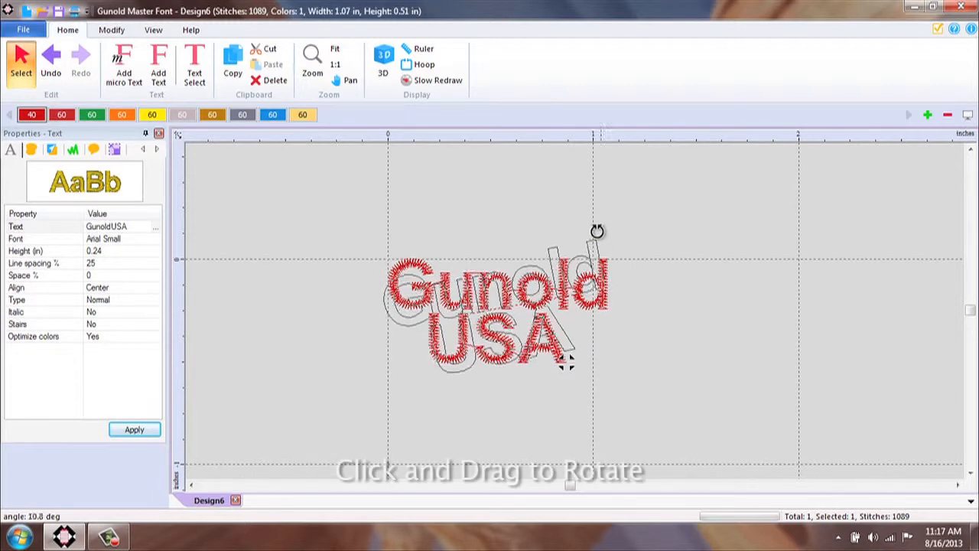
pyautogui.moveTo(597, 231); pyautogui.dragTo(551, 210)
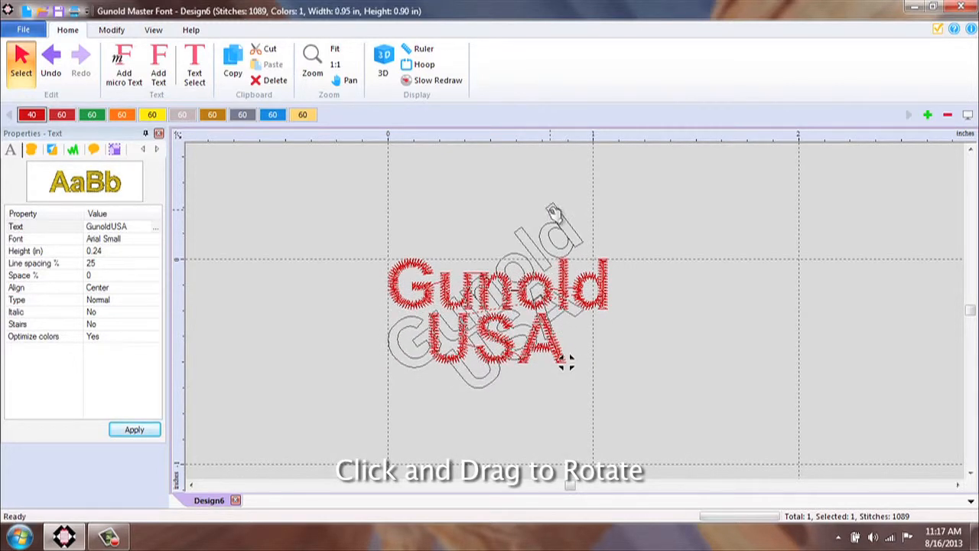